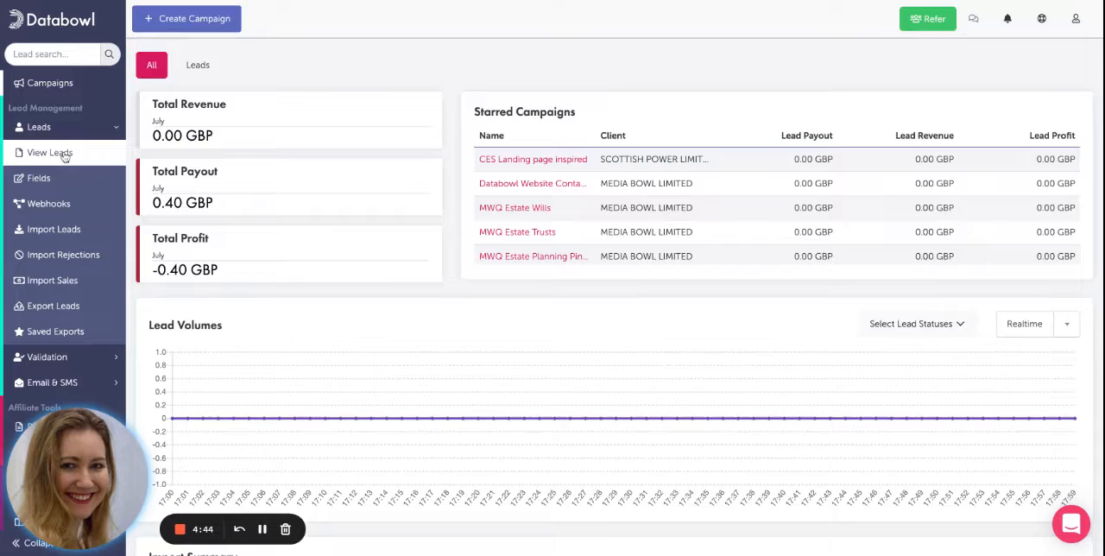
Step: Filter the leads list to Client Rejected and page on to the older rejected leads
click(48, 152)
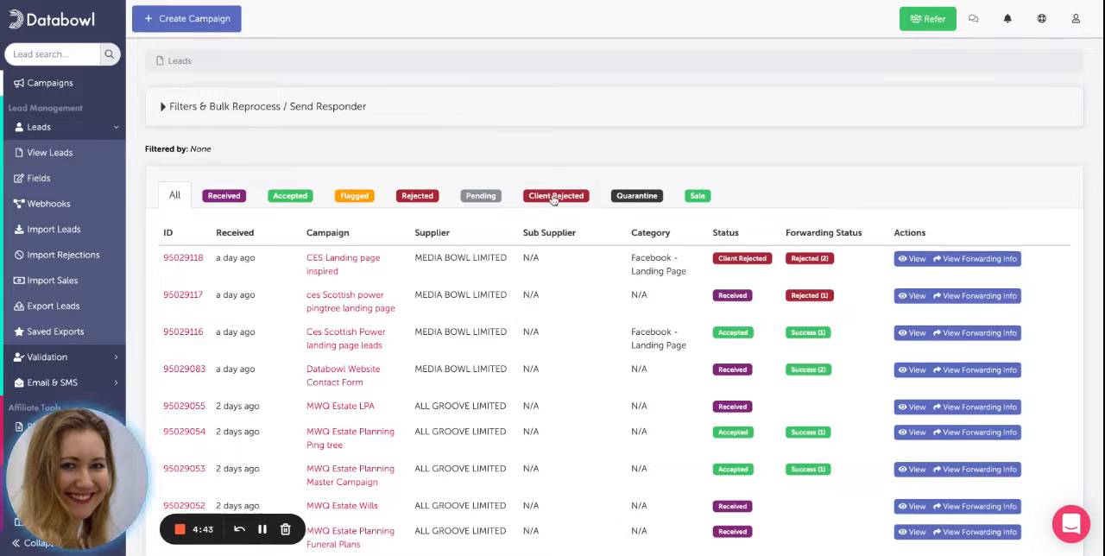
click(556, 195)
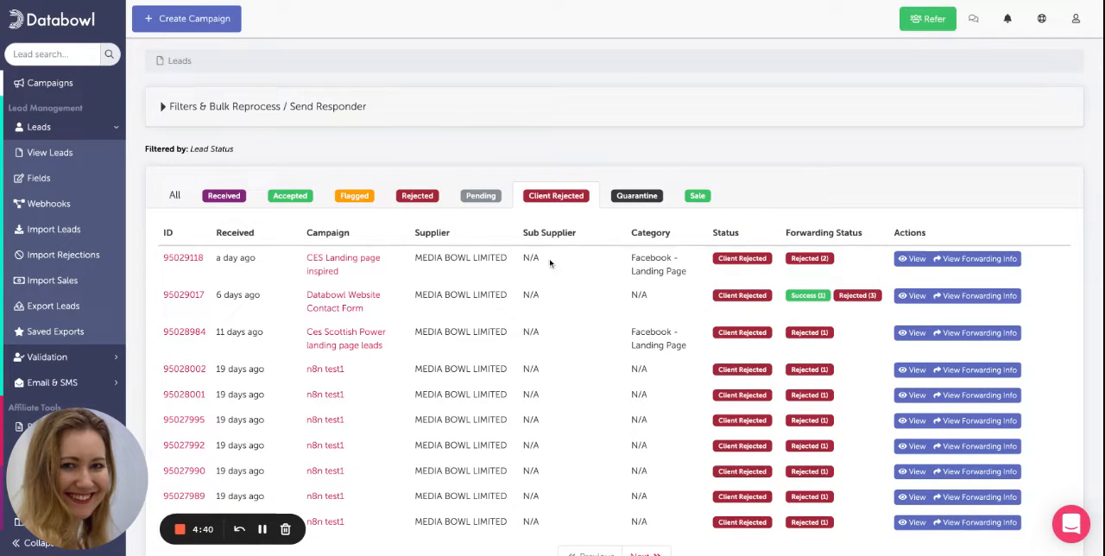
scroll(down, 3)
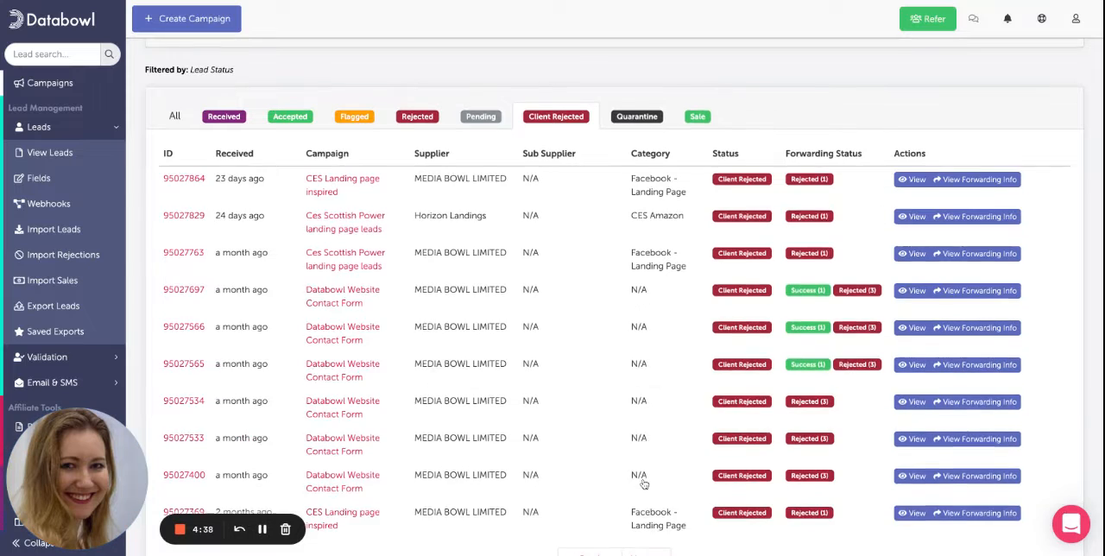
click(642, 476)
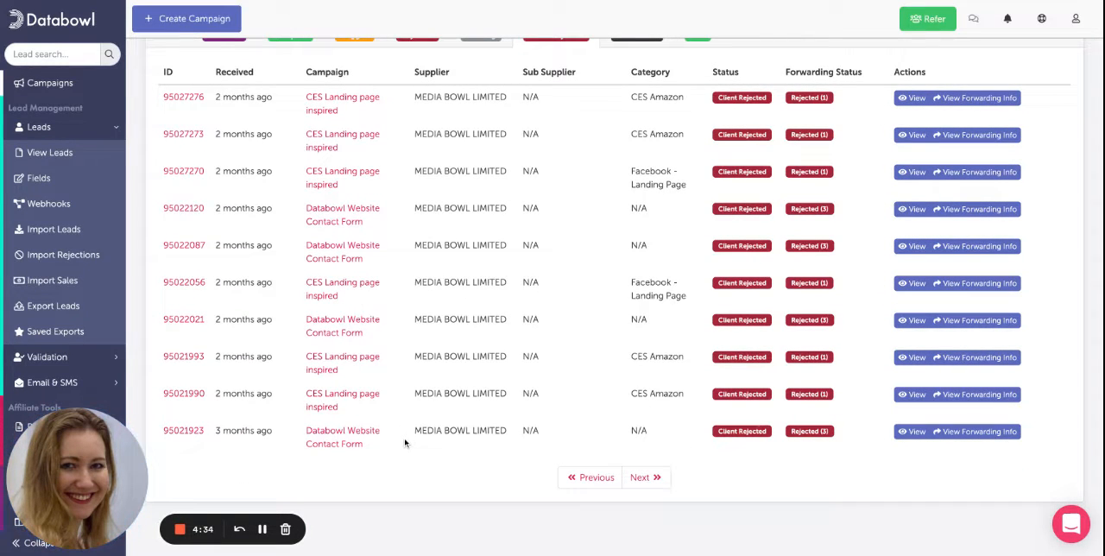
mouse_move(963, 459)
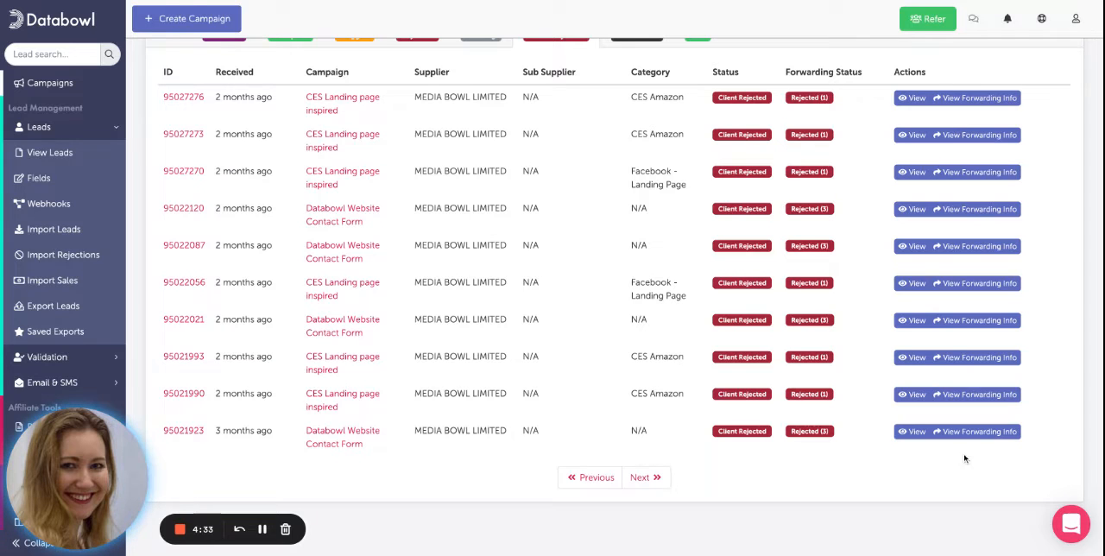
Step: View lead 95021923's Hubspot: Rejected forwarding panel down to the Raw Response 409 conflict error
click(975, 432)
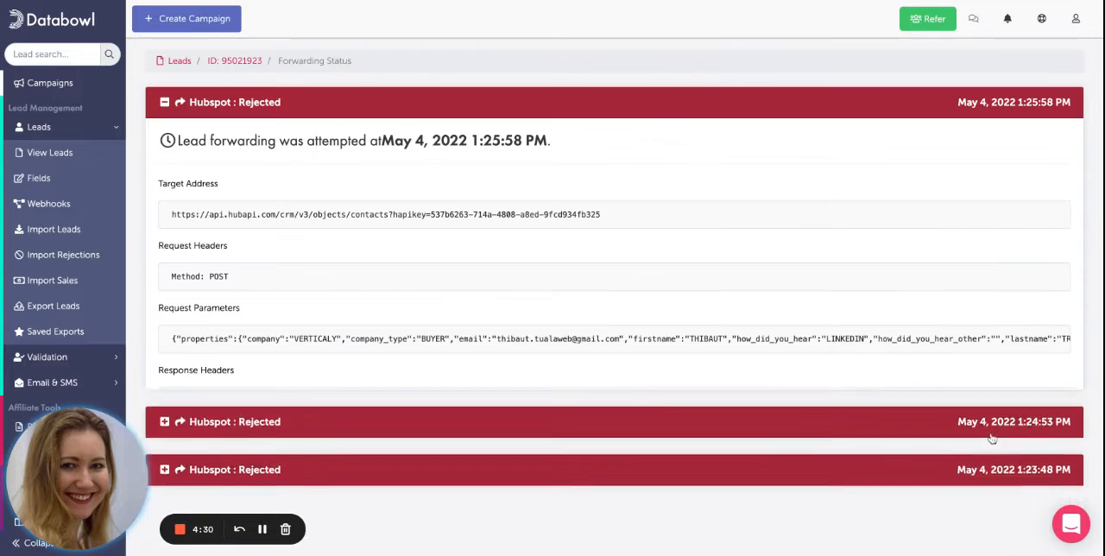
click(197, 369)
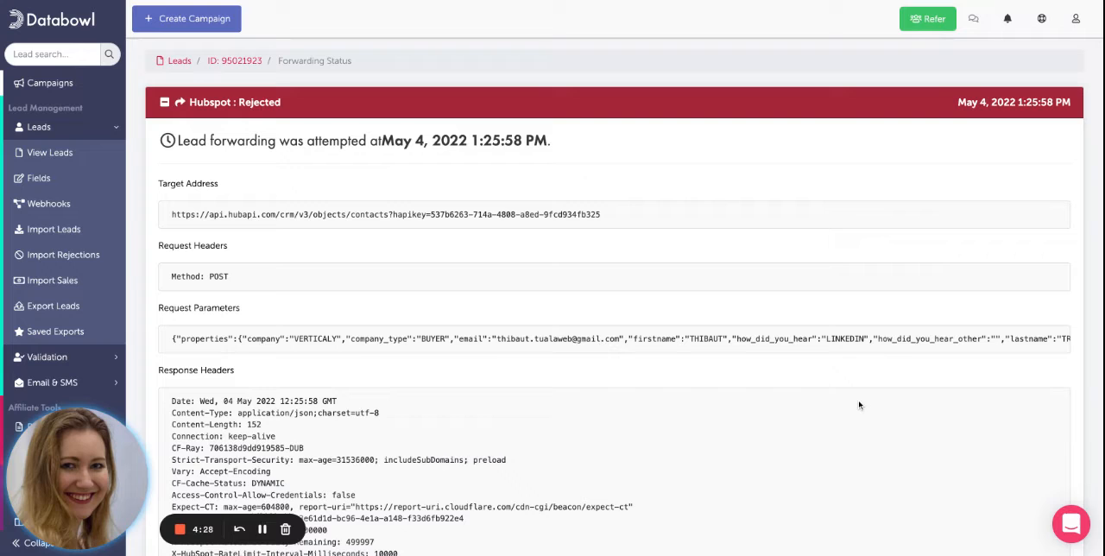
mouse_move(718, 400)
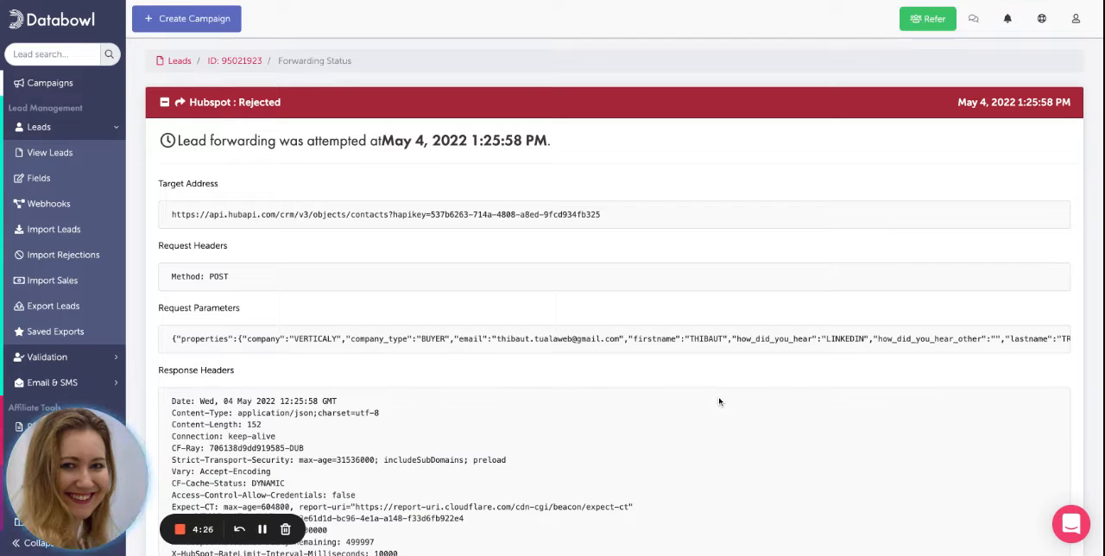
scroll(down, 3)
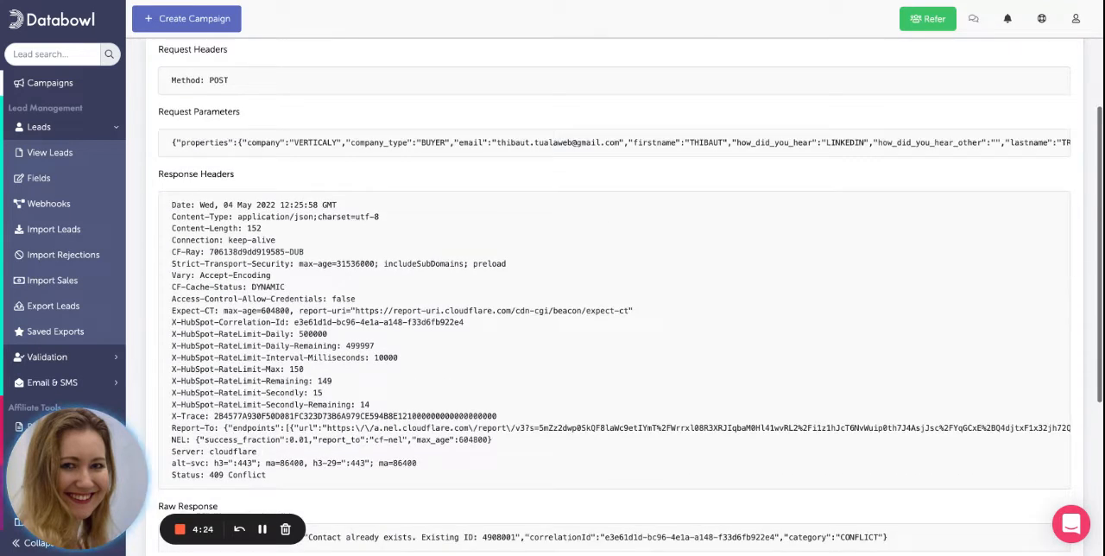
scroll(down, 3)
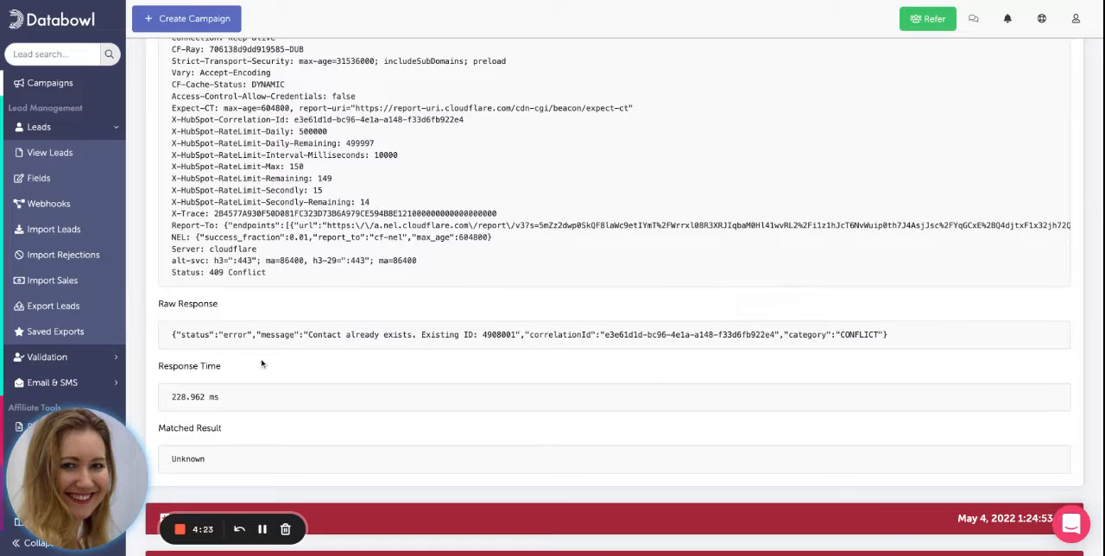